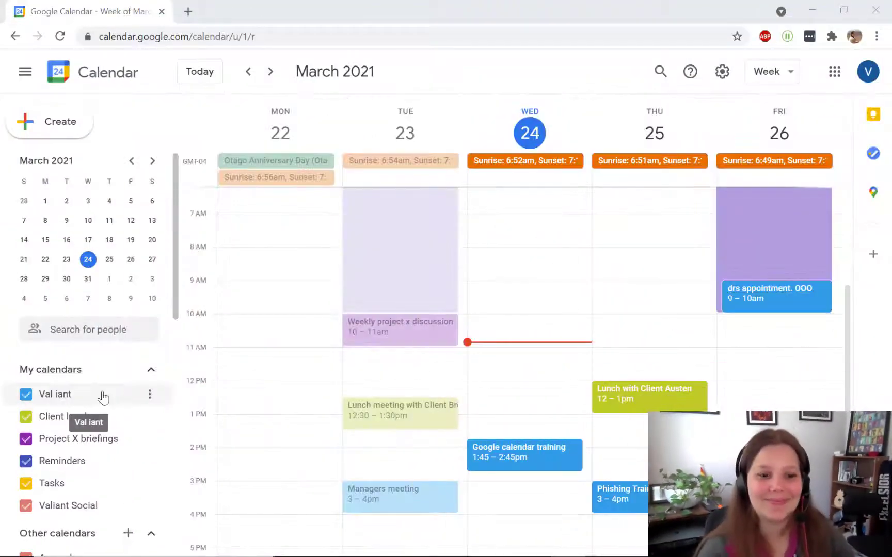
pyautogui.moveTo(215, 135)
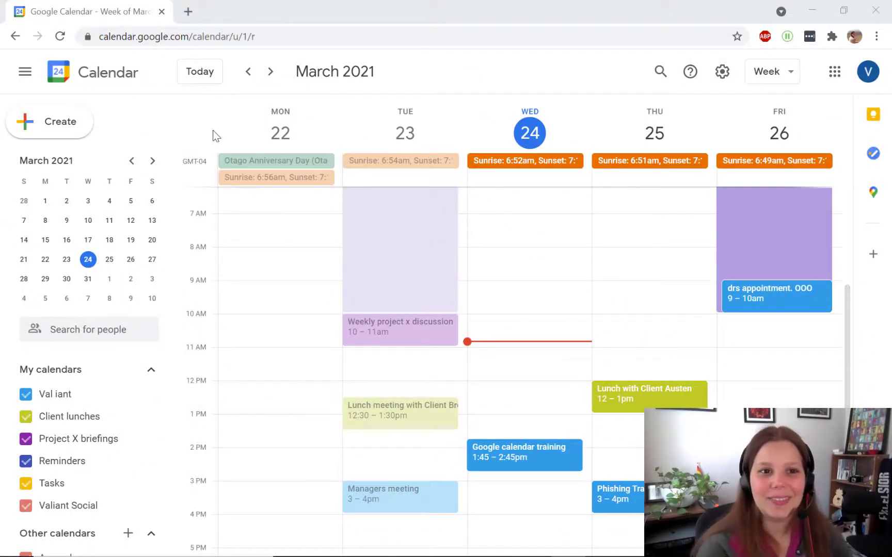
pyautogui.moveTo(475, 170)
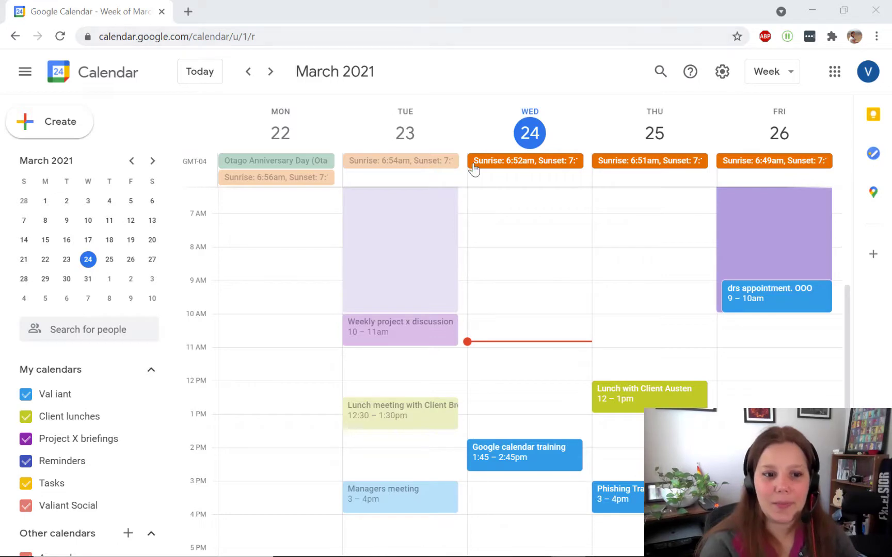
pyautogui.moveTo(82, 395)
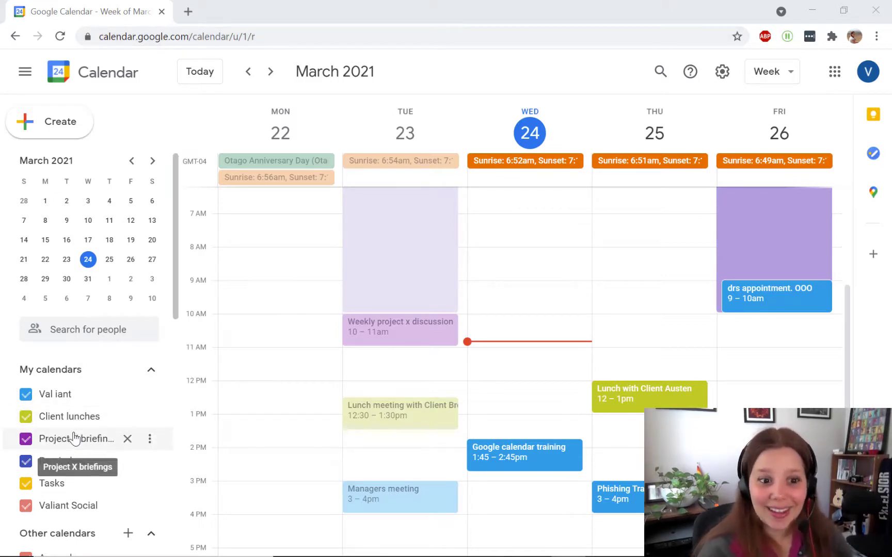
pyautogui.moveTo(63, 376)
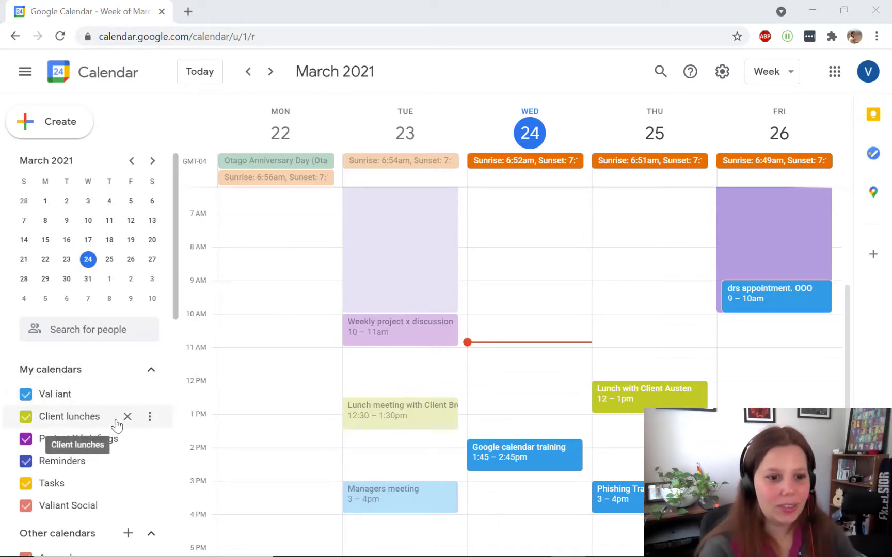
pyautogui.moveTo(57, 421)
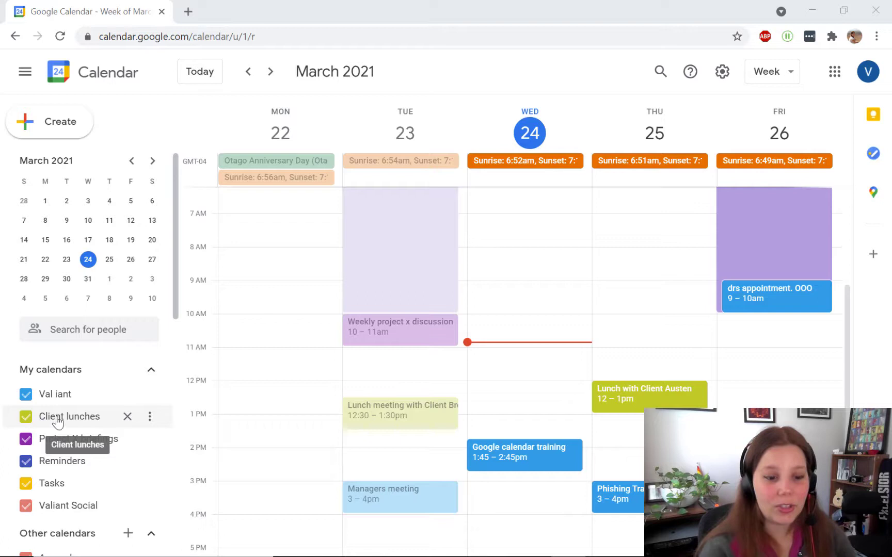
pyautogui.moveTo(101, 425)
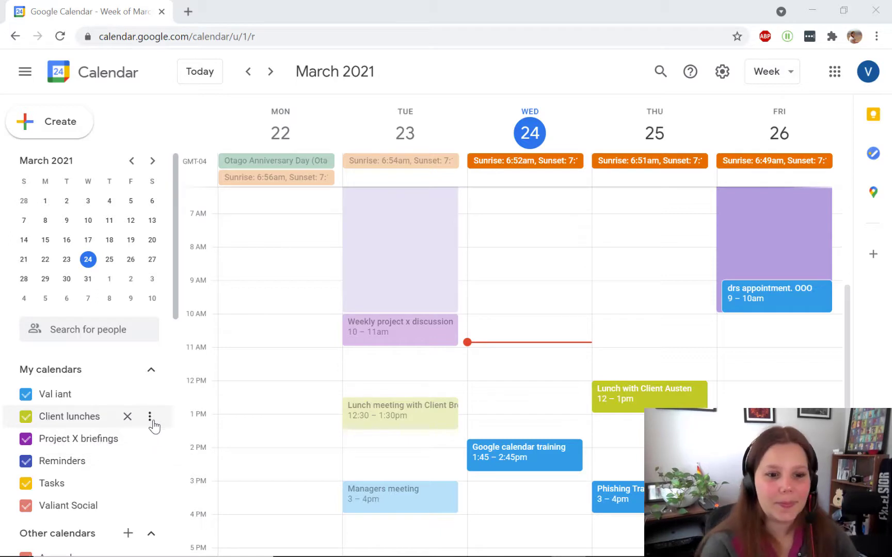
# - Reveal the Options menu for the Client lunches calendar under My calendars
pyautogui.click(149, 417)
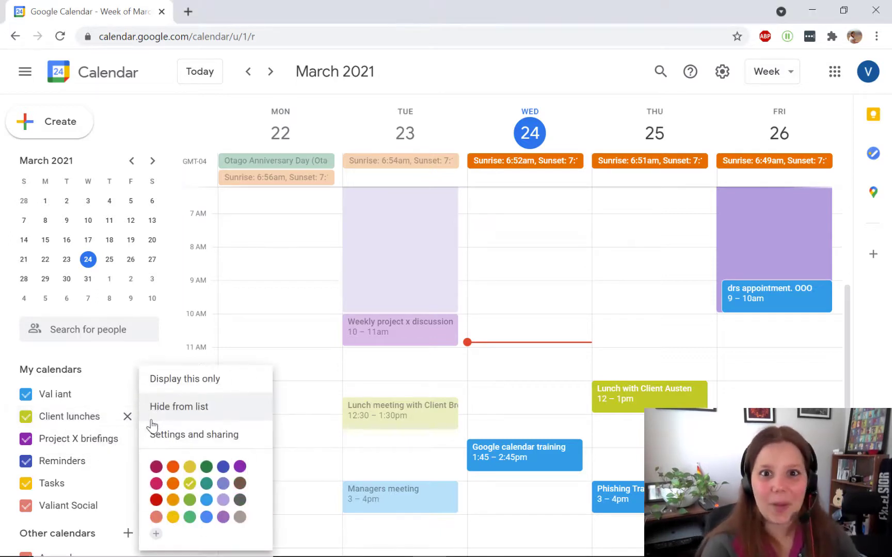
pyautogui.moveTo(193, 435)
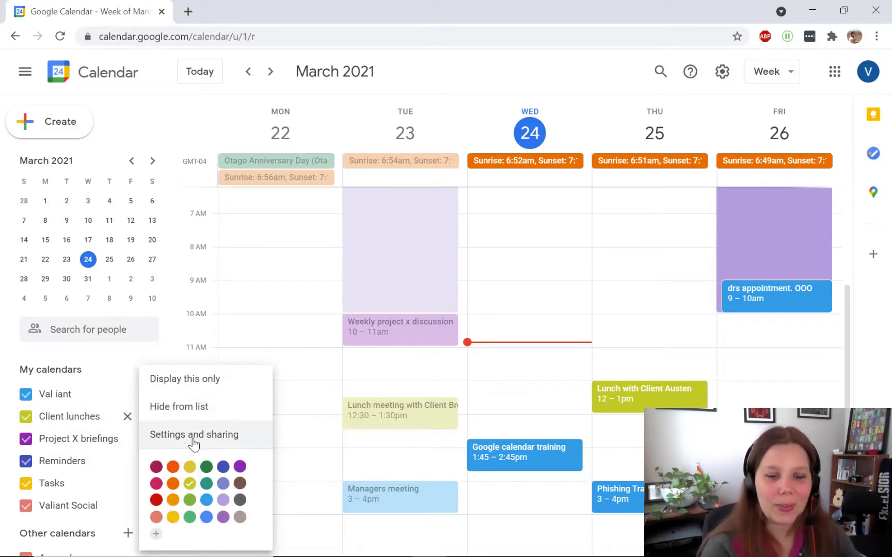
# - Add the suggested colleague under Share with specific people in Client lunches settings
pyautogui.click(194, 435)
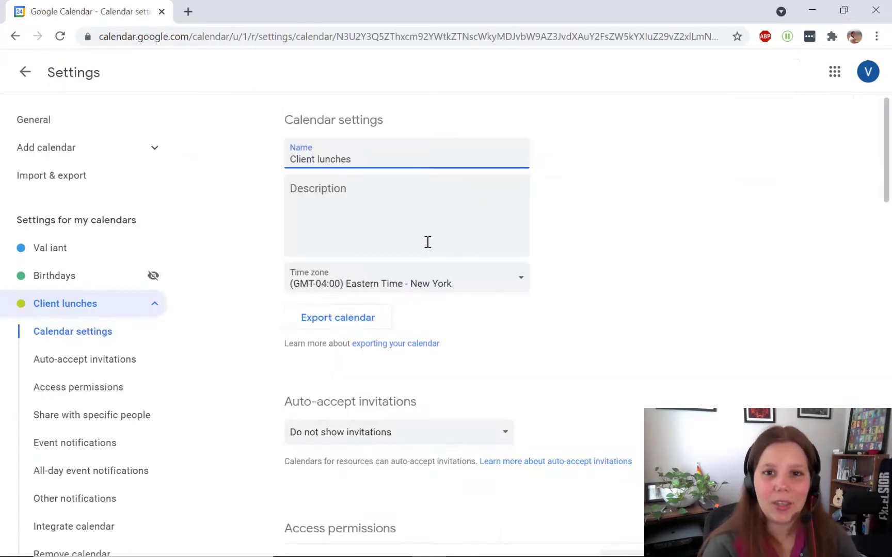
pyautogui.scroll(-3)
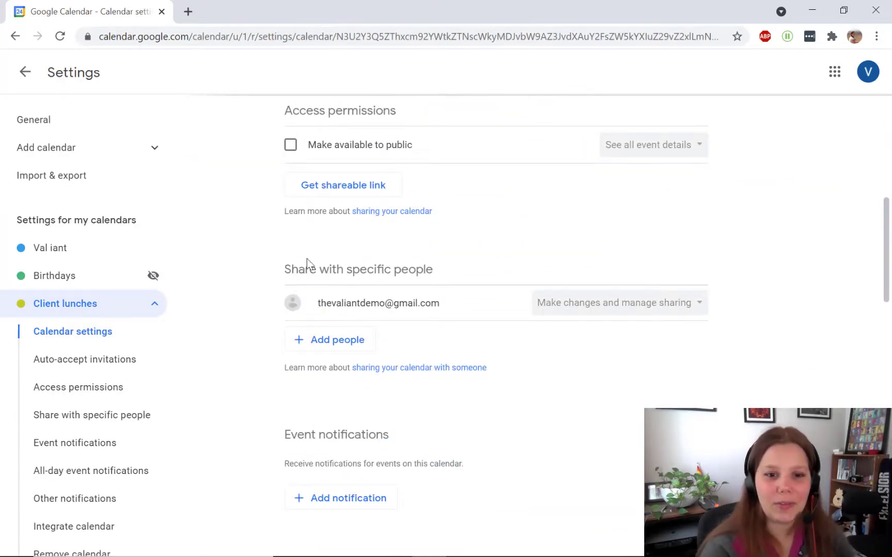
pyautogui.moveTo(491, 262)
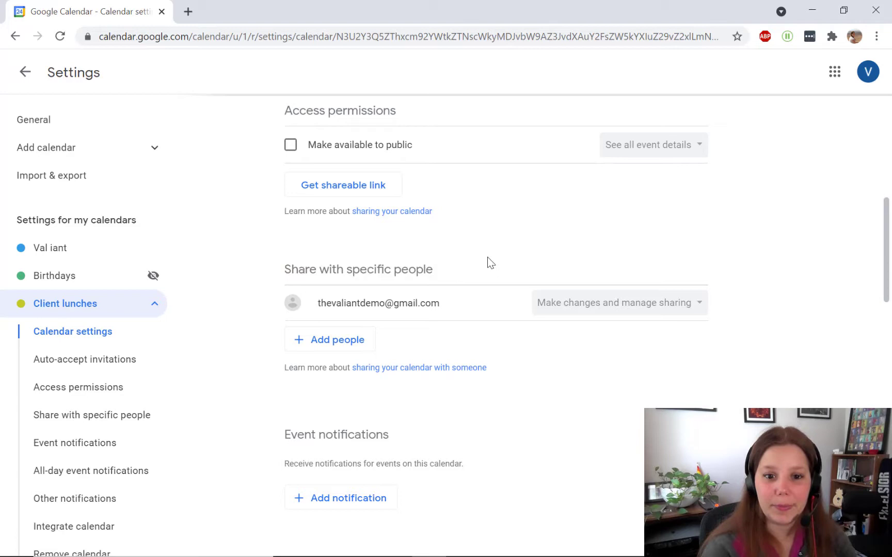
pyautogui.moveTo(340, 345)
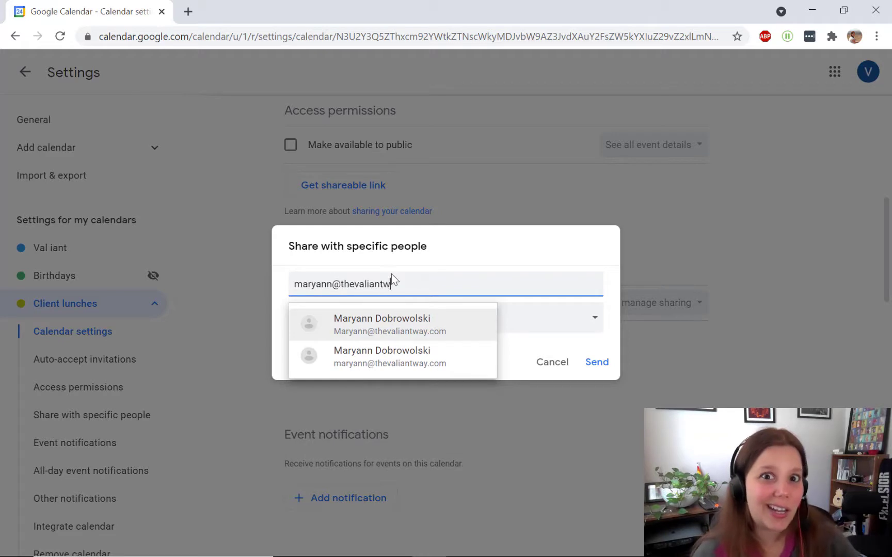
pyautogui.click(382, 324)
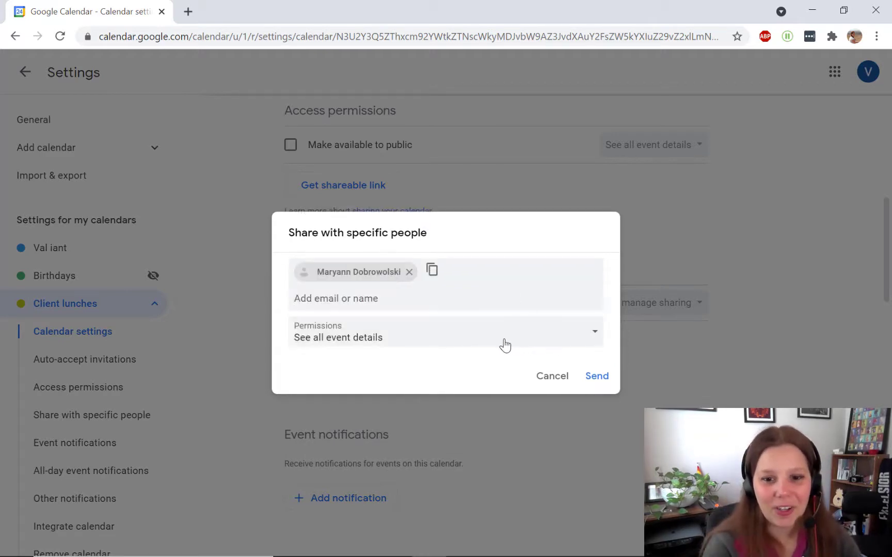
pyautogui.moveTo(572, 352)
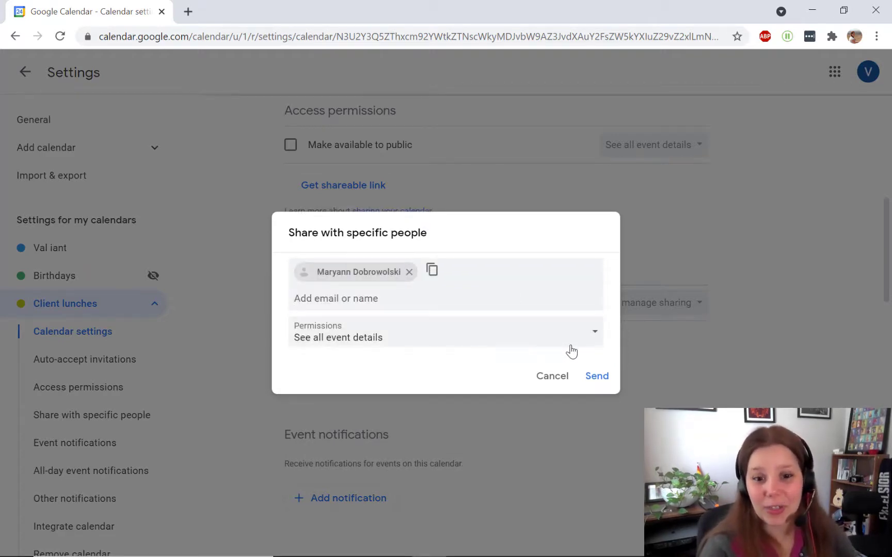
# - Grant the colleague 'Make changes and manage sharing' permission and send the invitation
pyautogui.click(446, 331)
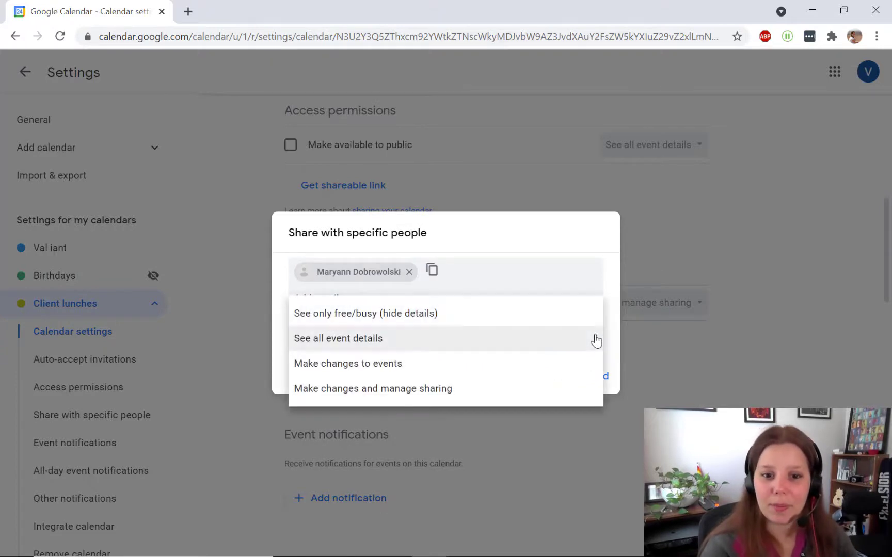
pyautogui.moveTo(489, 388)
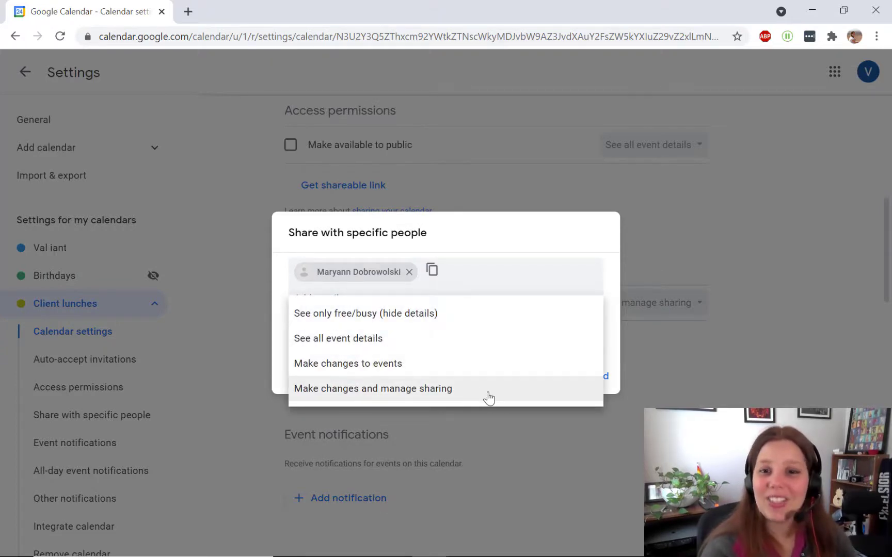
pyautogui.click(373, 388)
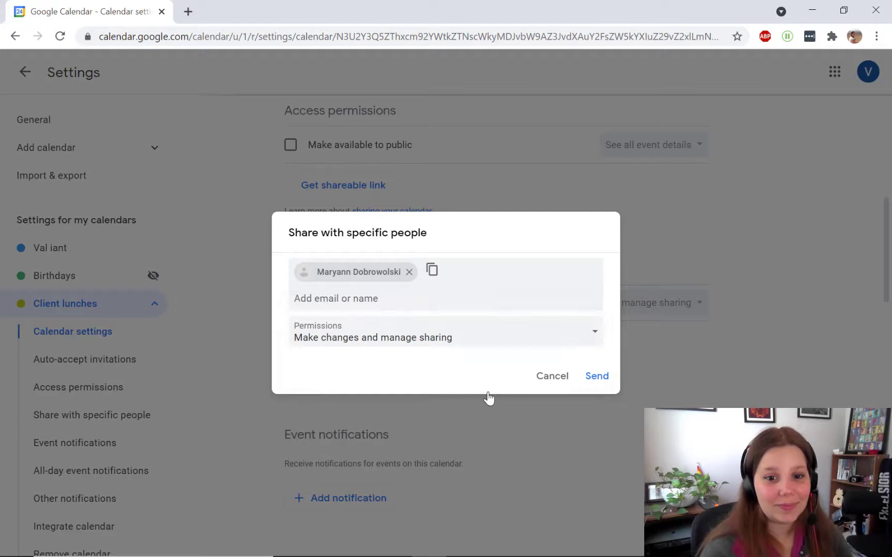
pyautogui.click(595, 375)
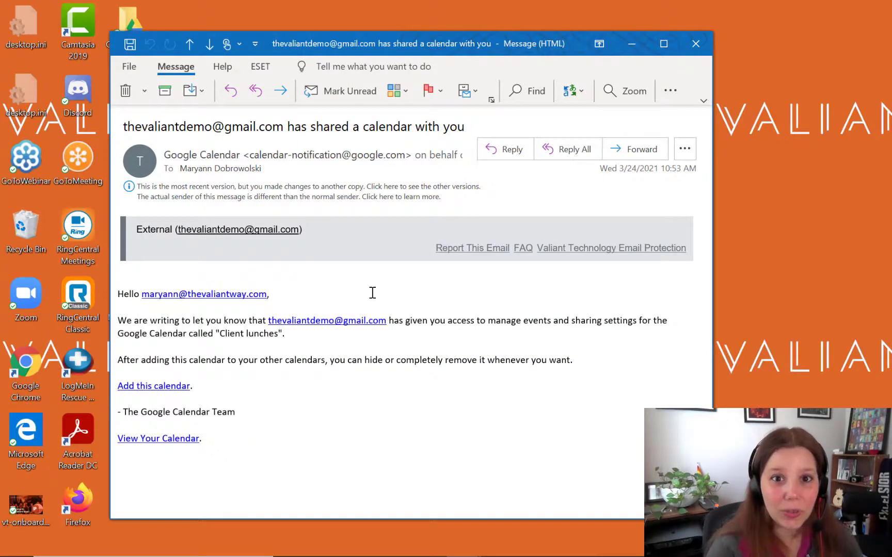
pyautogui.moveTo(154, 386)
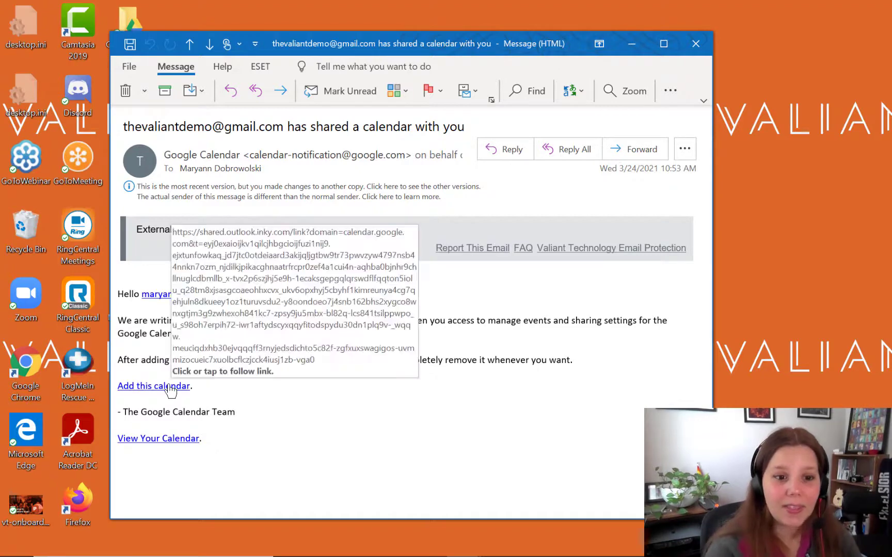
# - Follow the 'Add this calendar' link in the sharing notification email
pyautogui.click(153, 386)
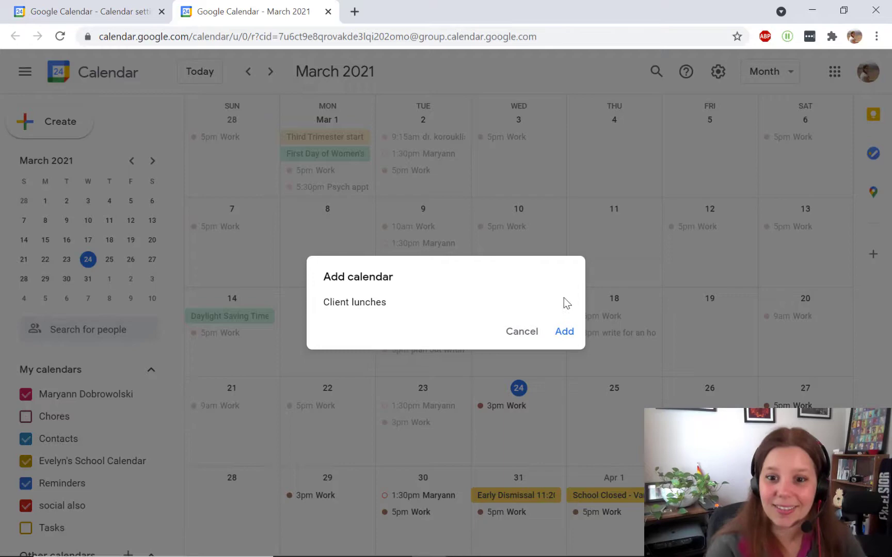
pyautogui.moveTo(565, 331)
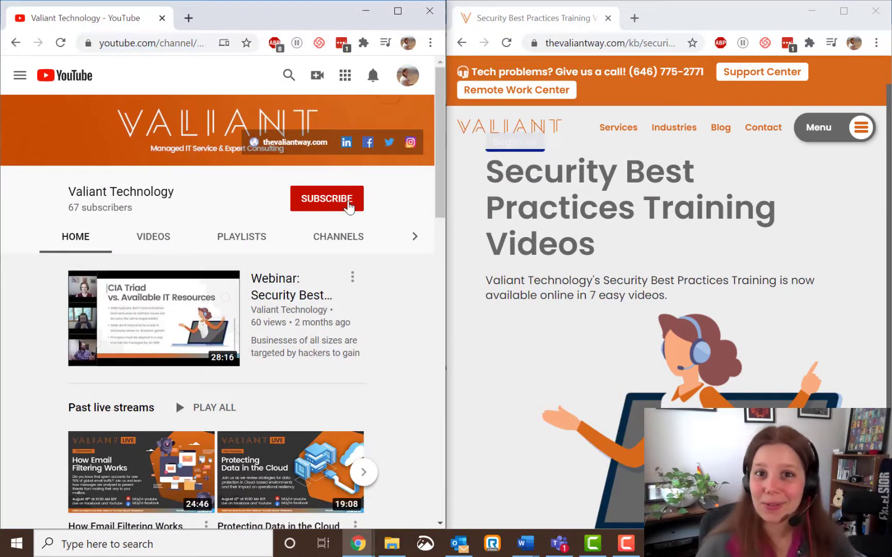
# - Subscribe to the Valiant Technology channel
pyautogui.click(327, 198)
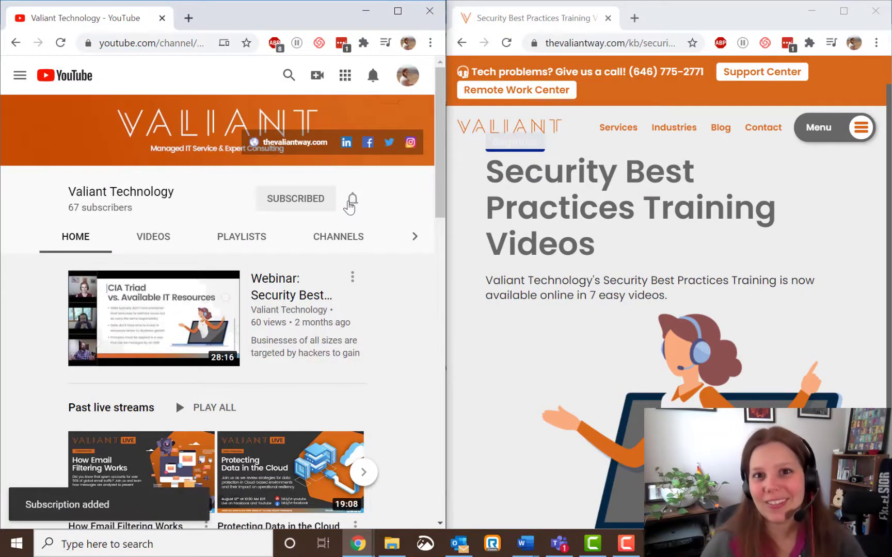